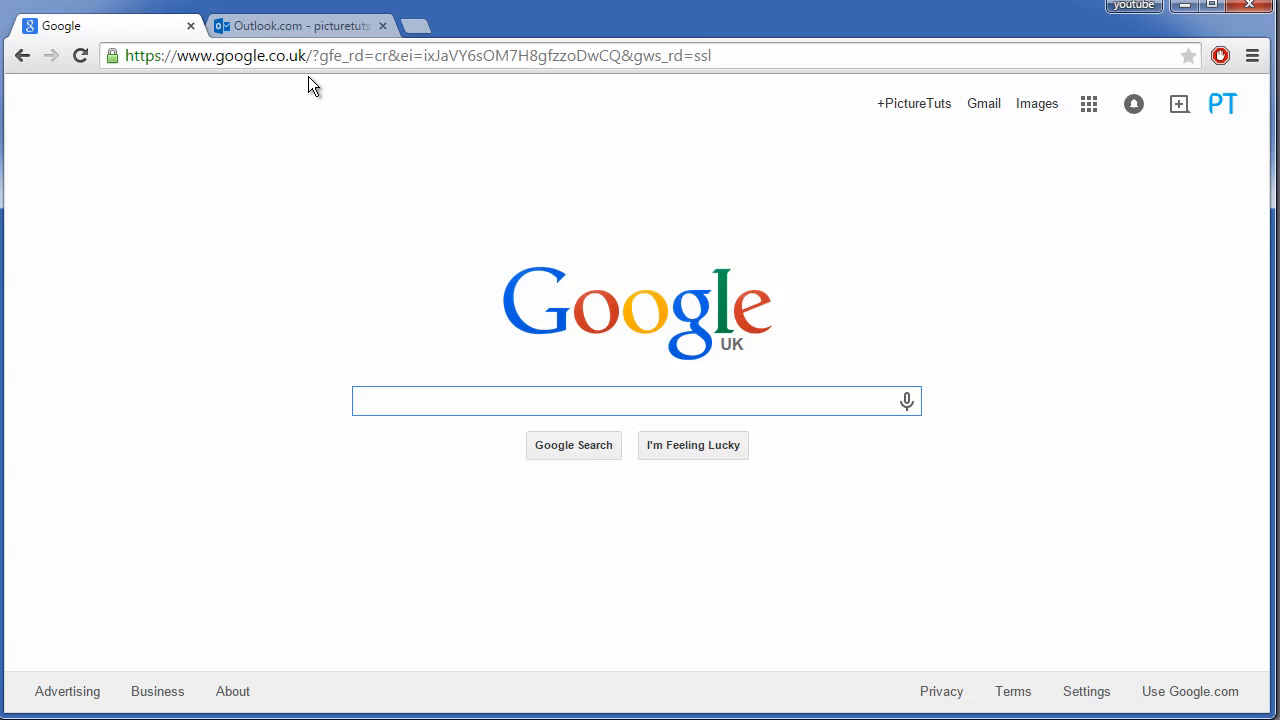
pyautogui.write('www.hotmail.com')
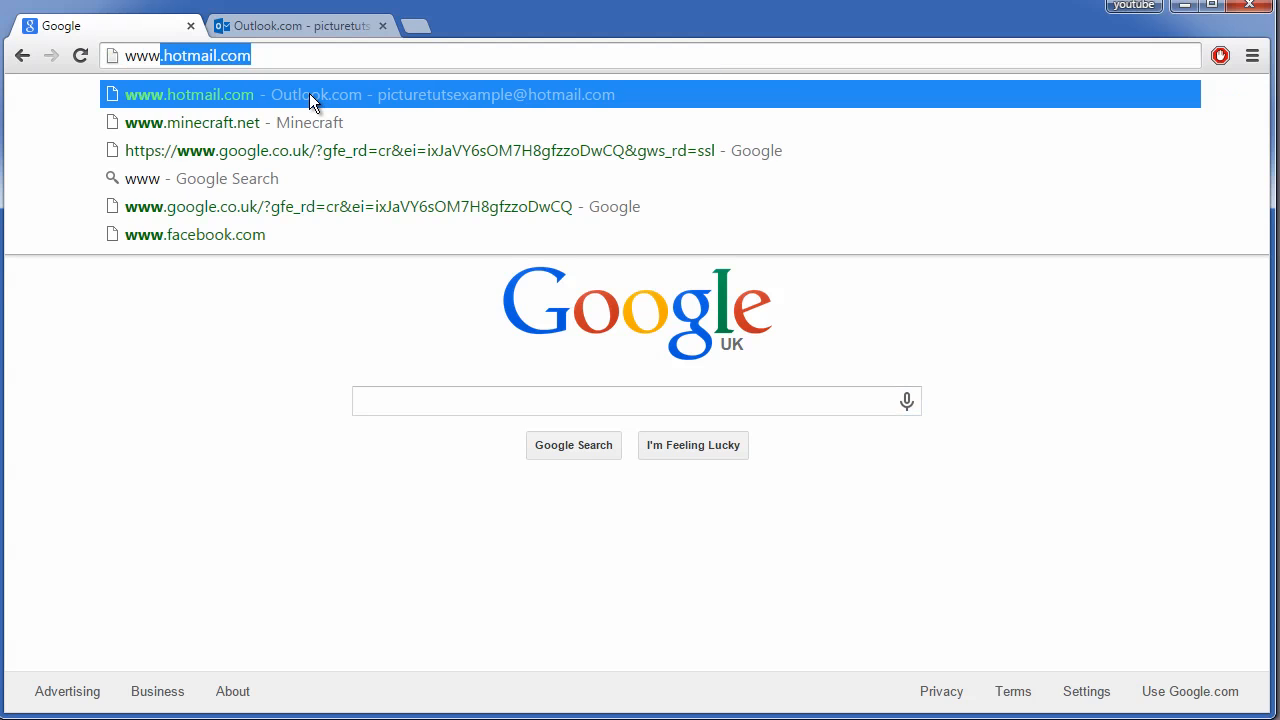
pyautogui.write('www.minecraft.net')
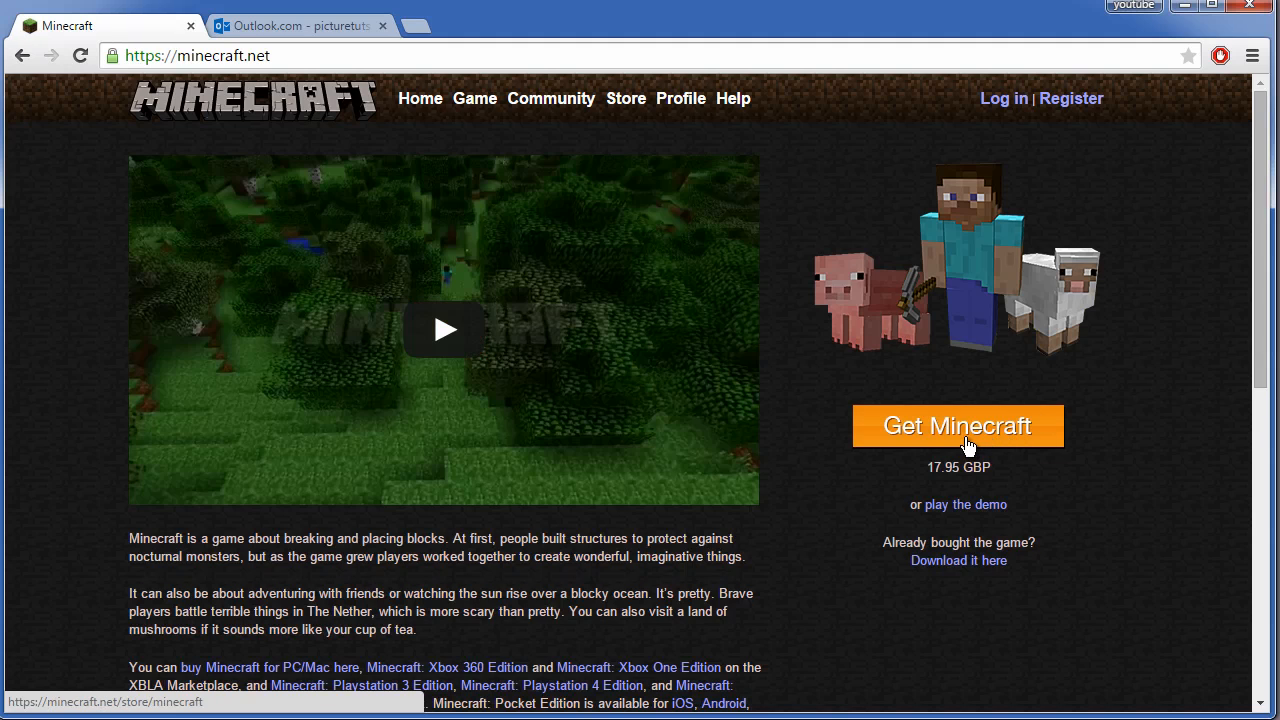
# Step: Sign up via Get Minecraft with e-mail, password and 1 January 1989 birth date
pyautogui.click(957, 425)
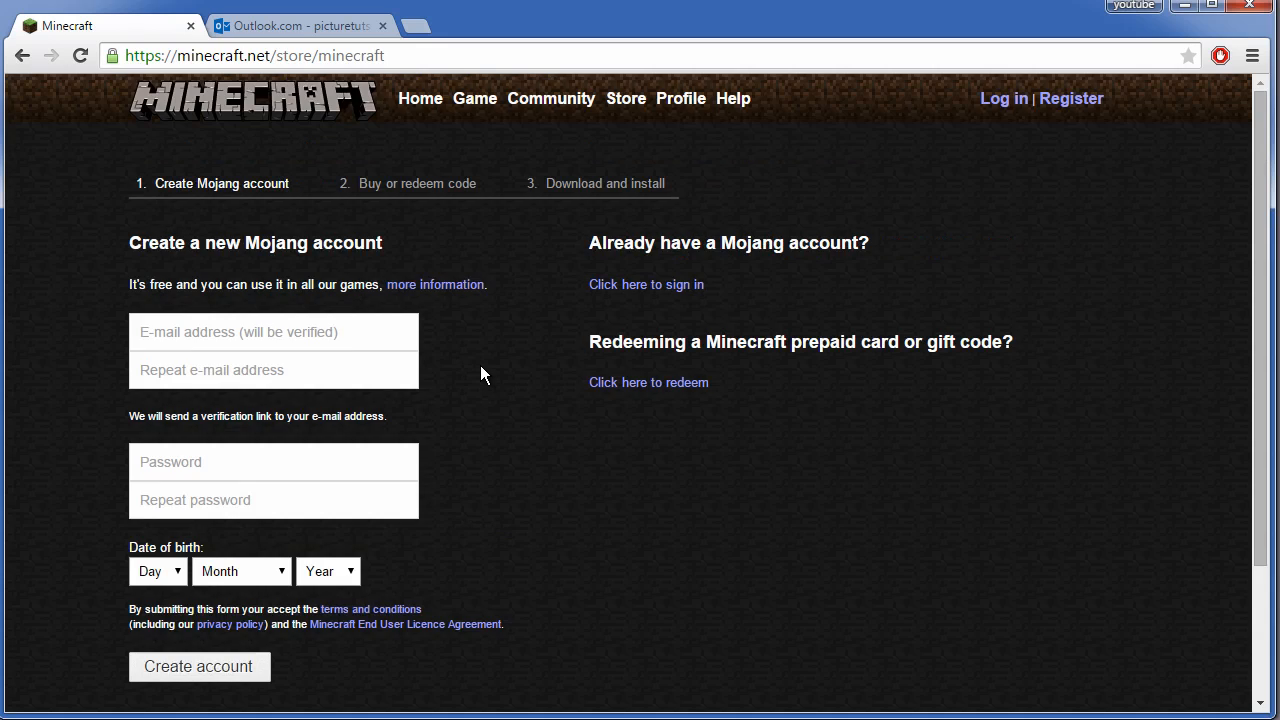
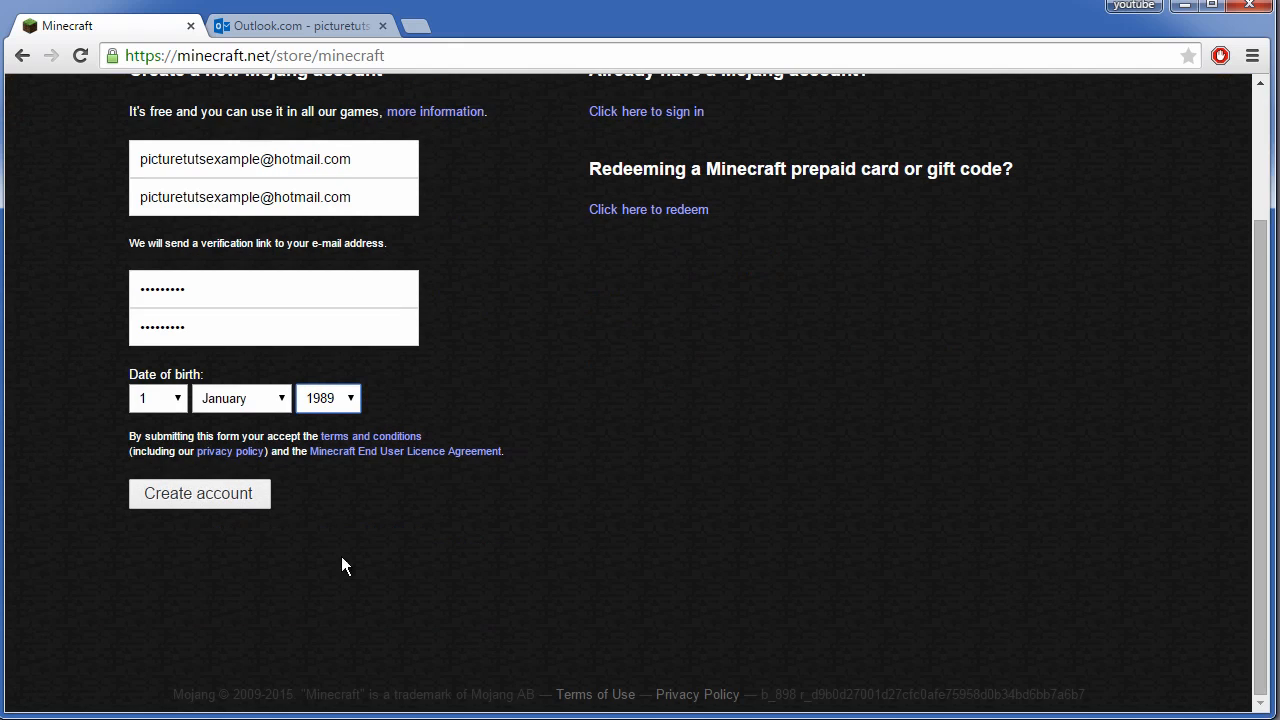
pyautogui.click(198, 493)
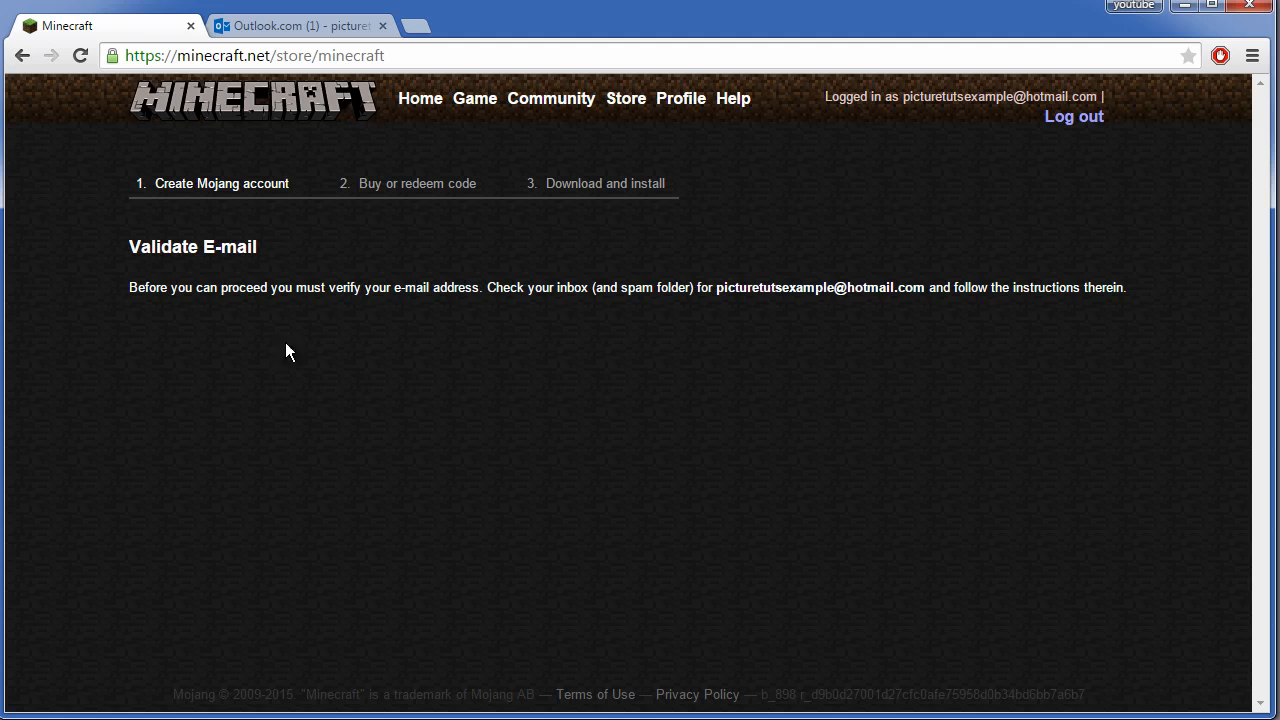
# Step: Follow the link in Mojang's 'Verify Your E-mail' message in Outlook
pyautogui.click(300, 25)
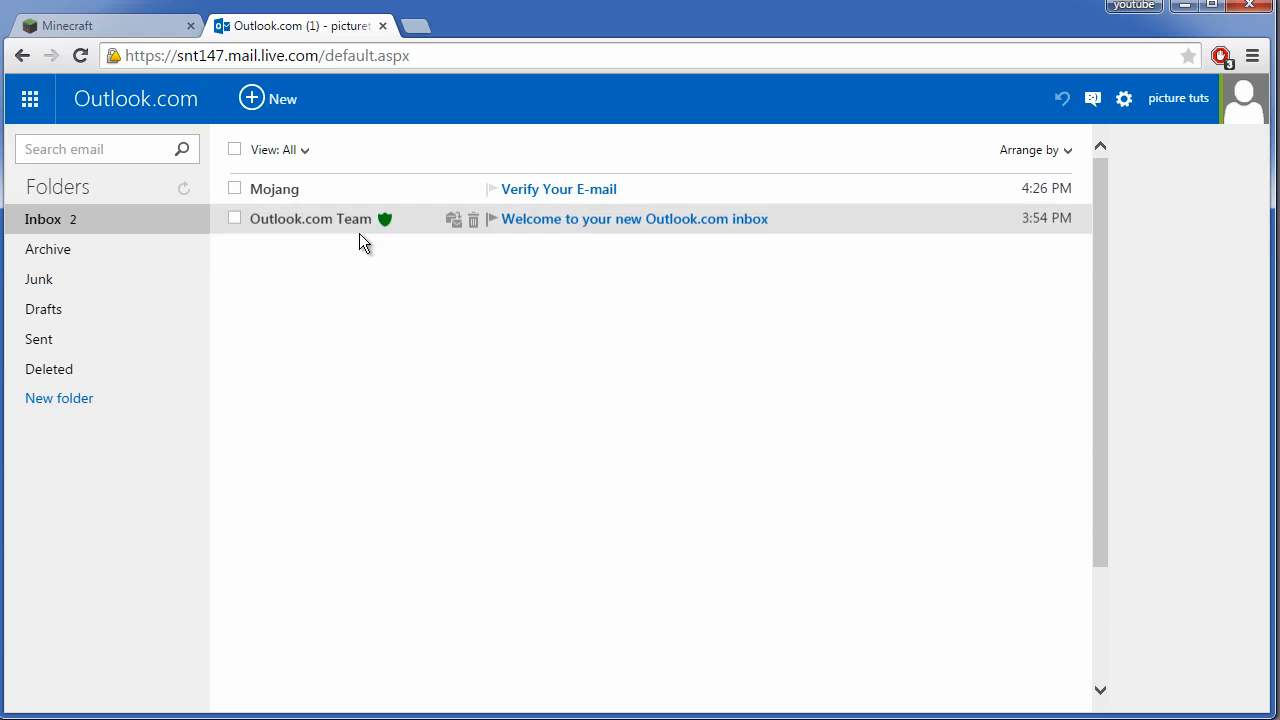
pyautogui.click(558, 189)
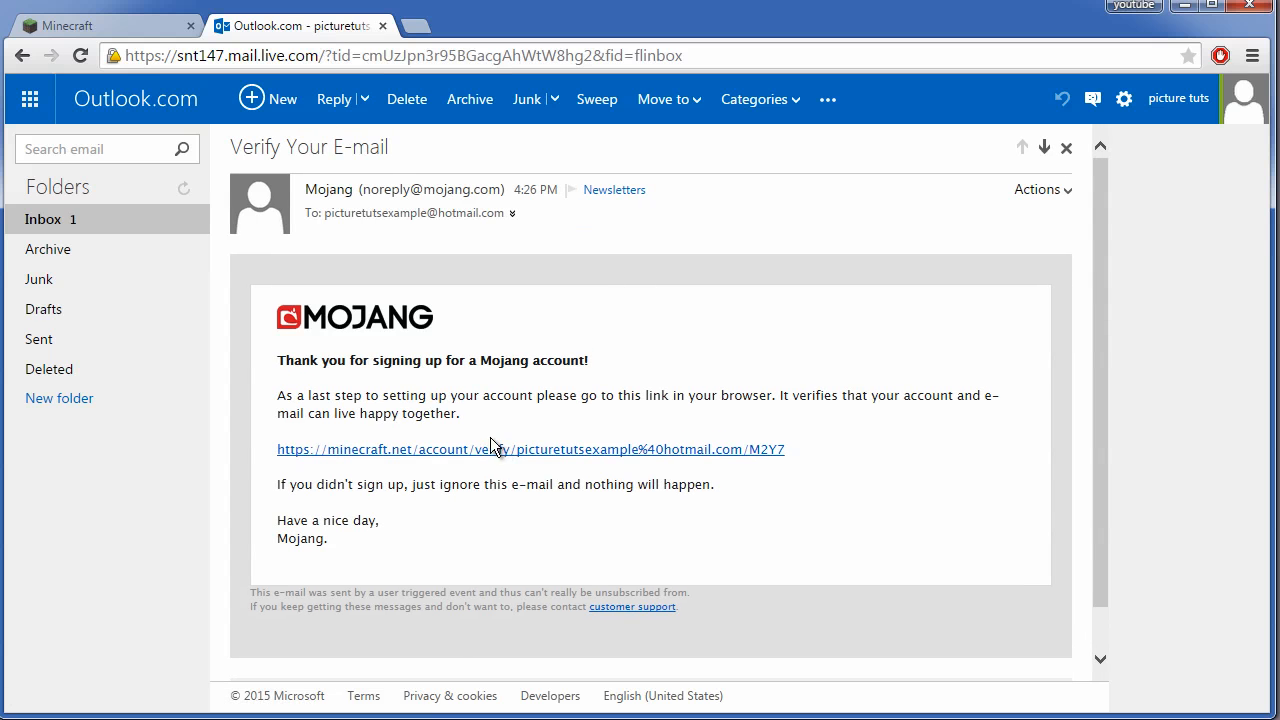
pyautogui.click(530, 448)
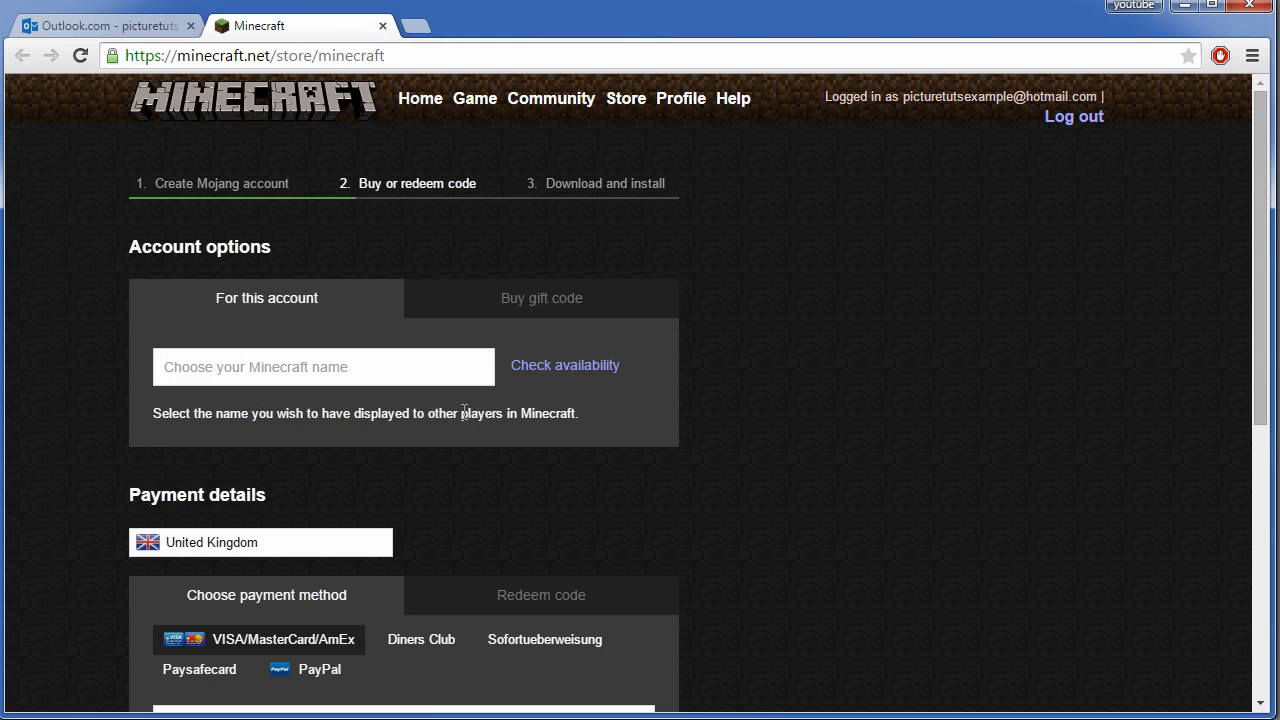
# Step: Enter the player name 'Picturetuts' and check its availability
pyautogui.click(322, 366)
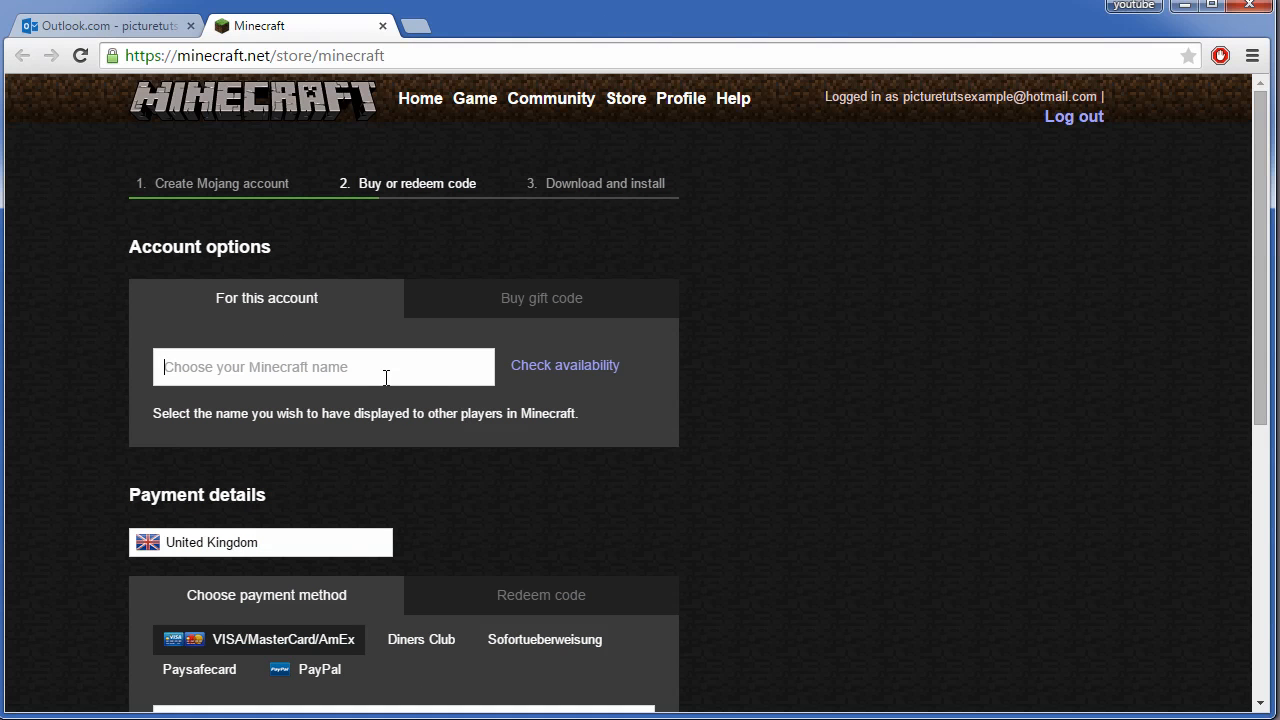
pyautogui.write('Picturetuts')
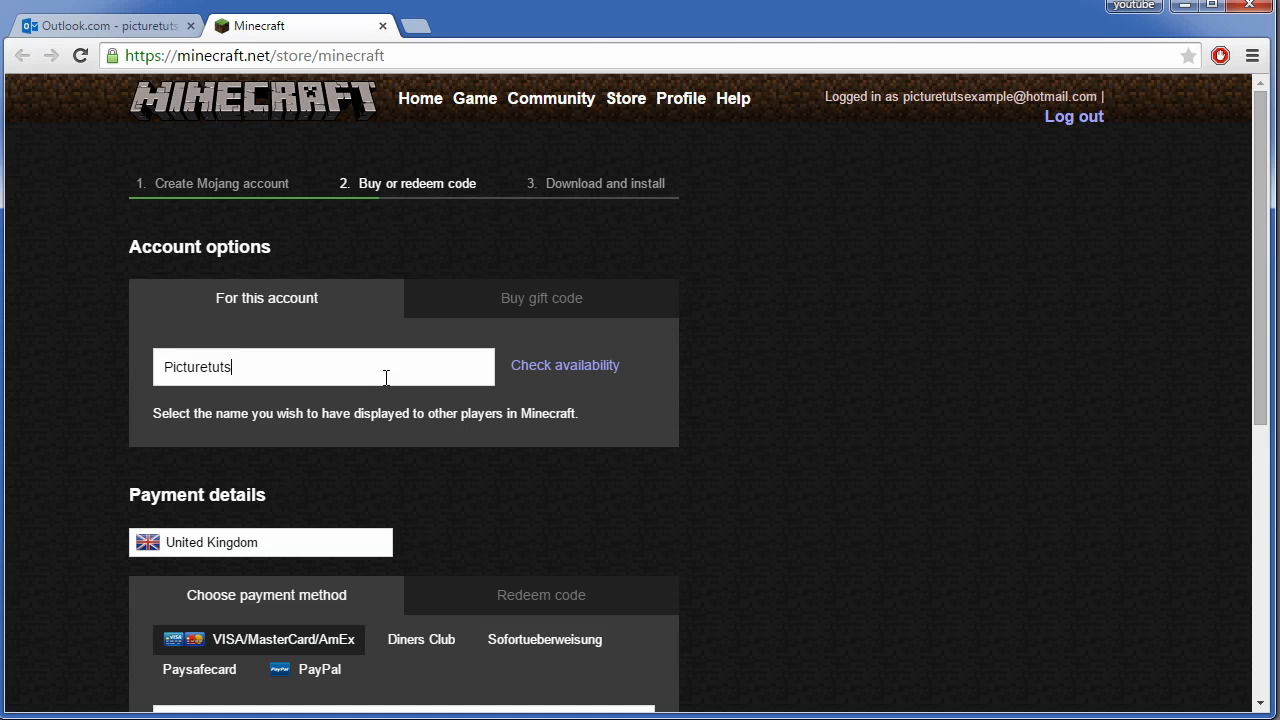
pyautogui.click(565, 365)
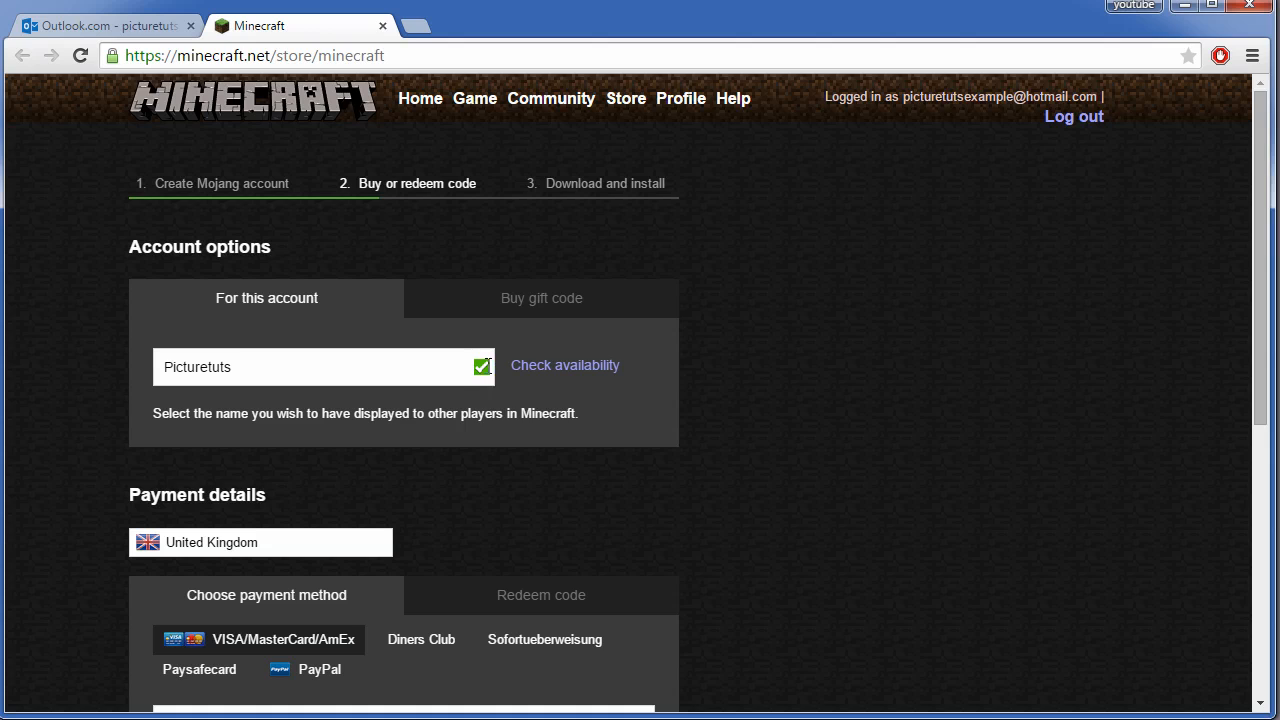
# Step: Complete card checkout on Minecraft.net, briefly viewing the gift code form
pyautogui.scroll(-3)
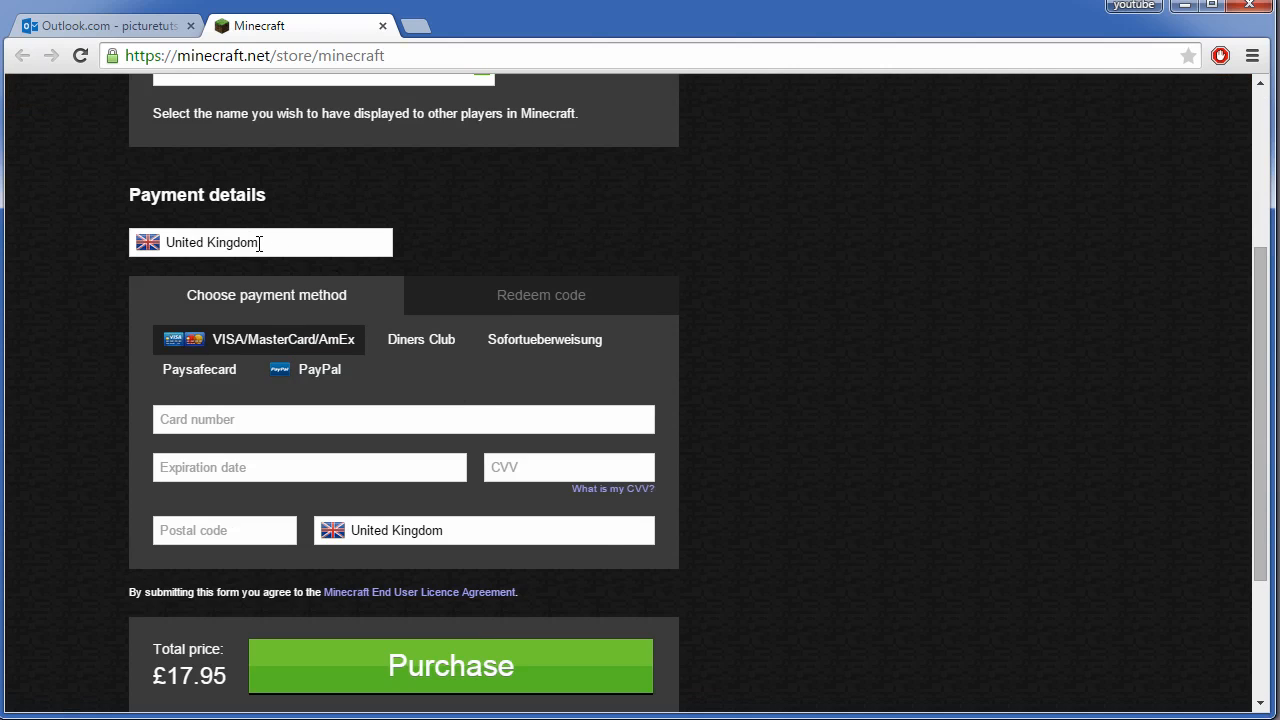
pyautogui.moveTo(337, 350)
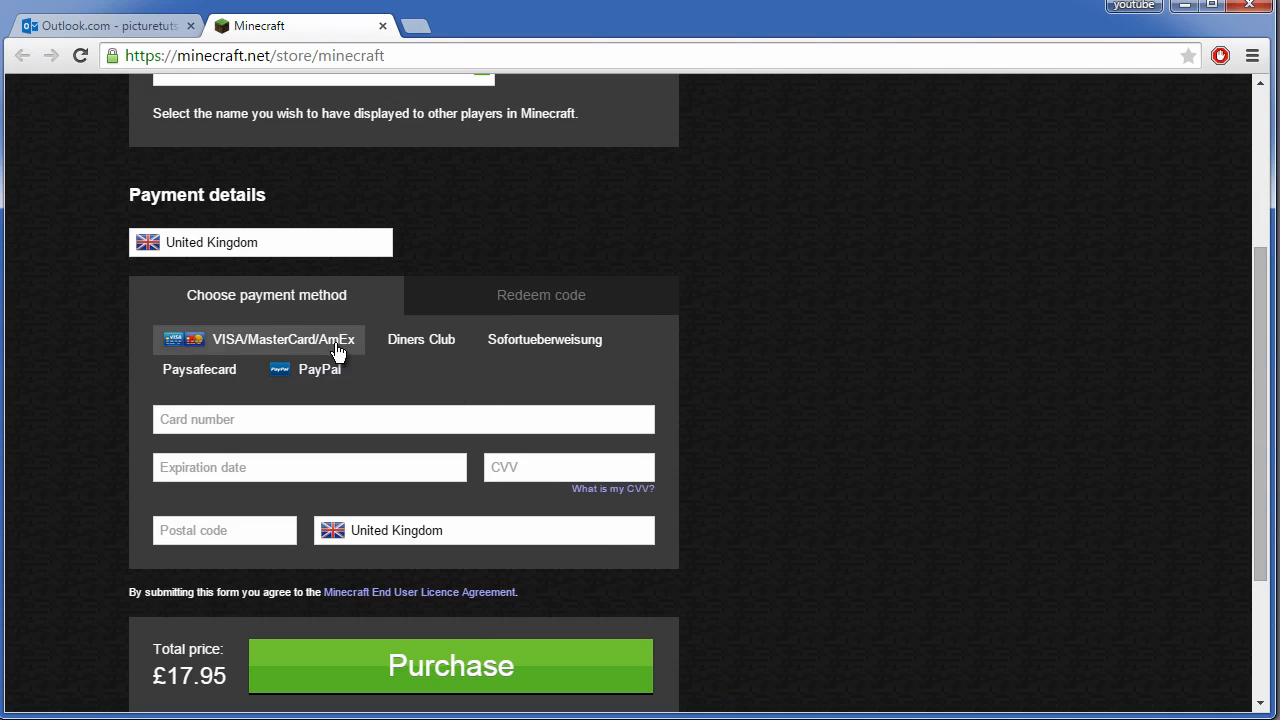
pyautogui.click(540, 295)
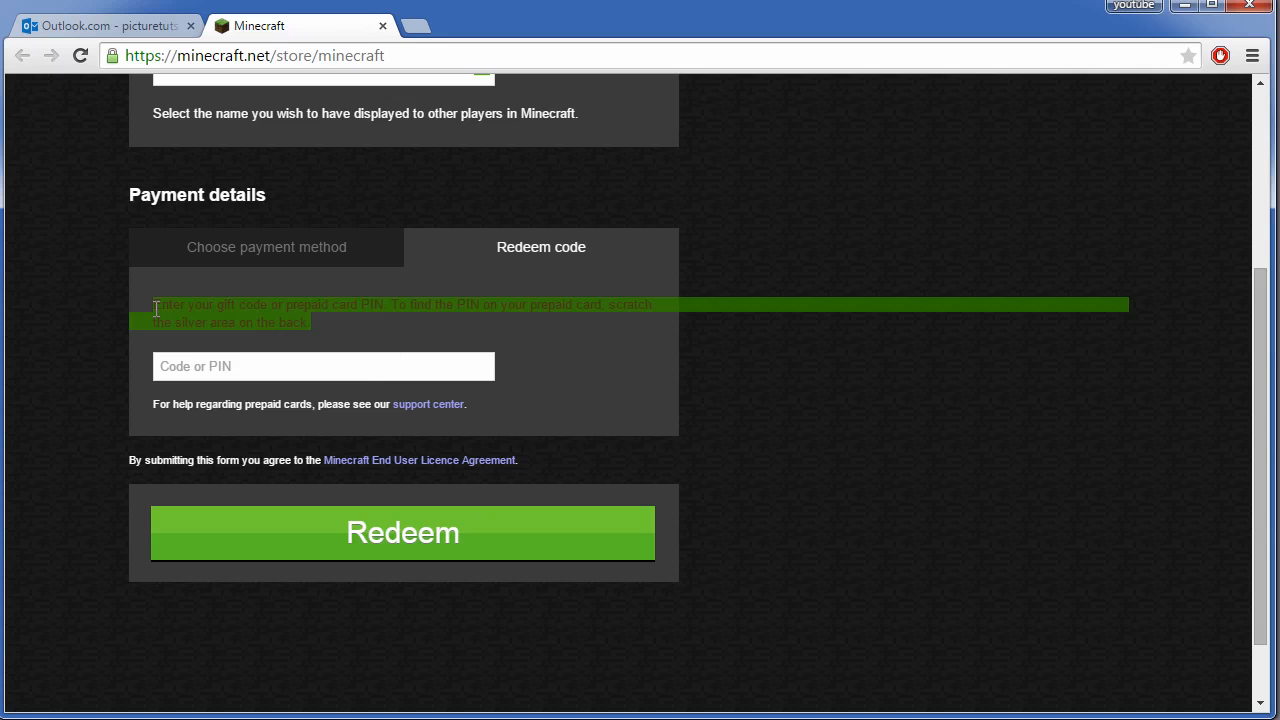
pyautogui.click(266, 247)
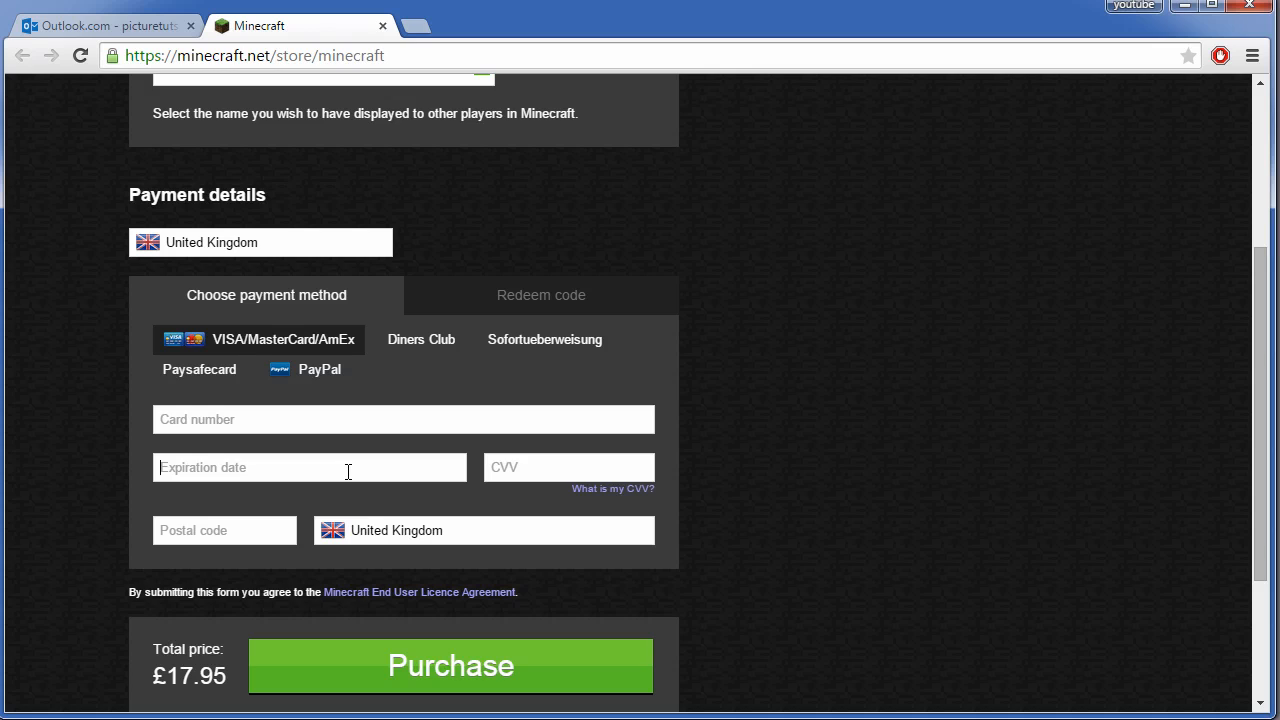
pyautogui.scroll(-3)
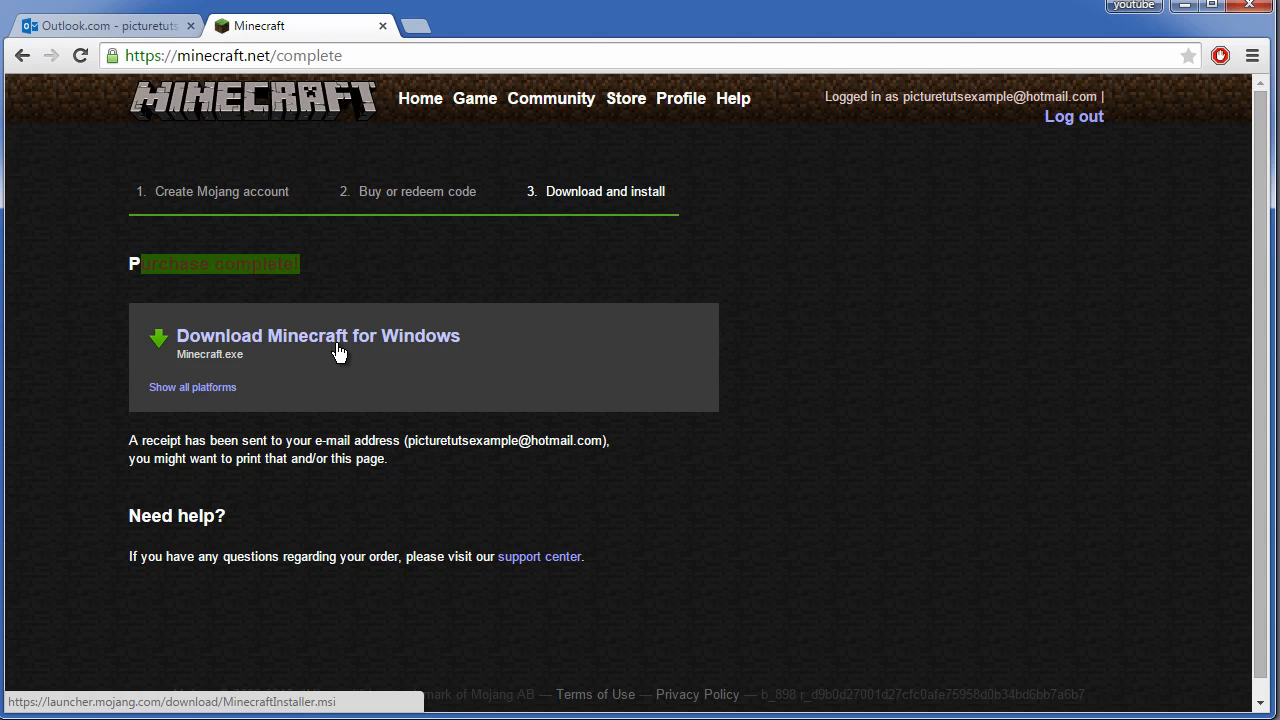
# Step: Download and run the Minecraft Windows .msi installer
pyautogui.click(317, 335)
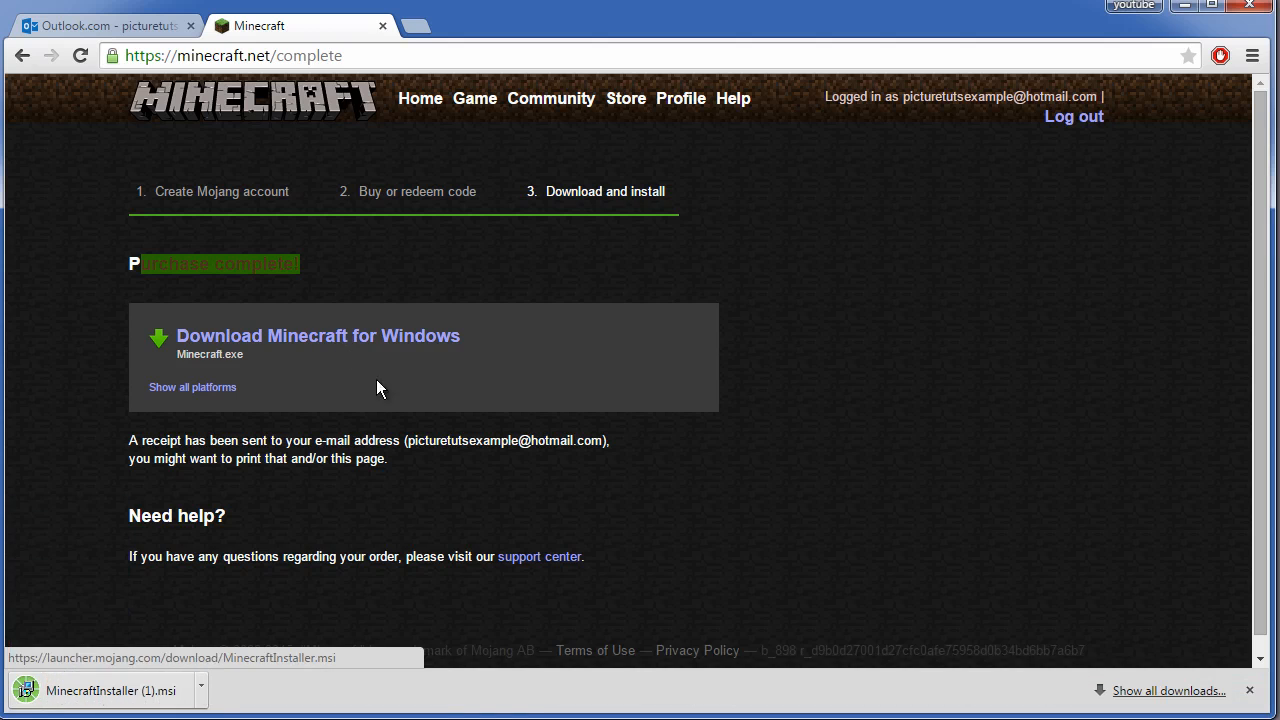
pyautogui.click(110, 690)
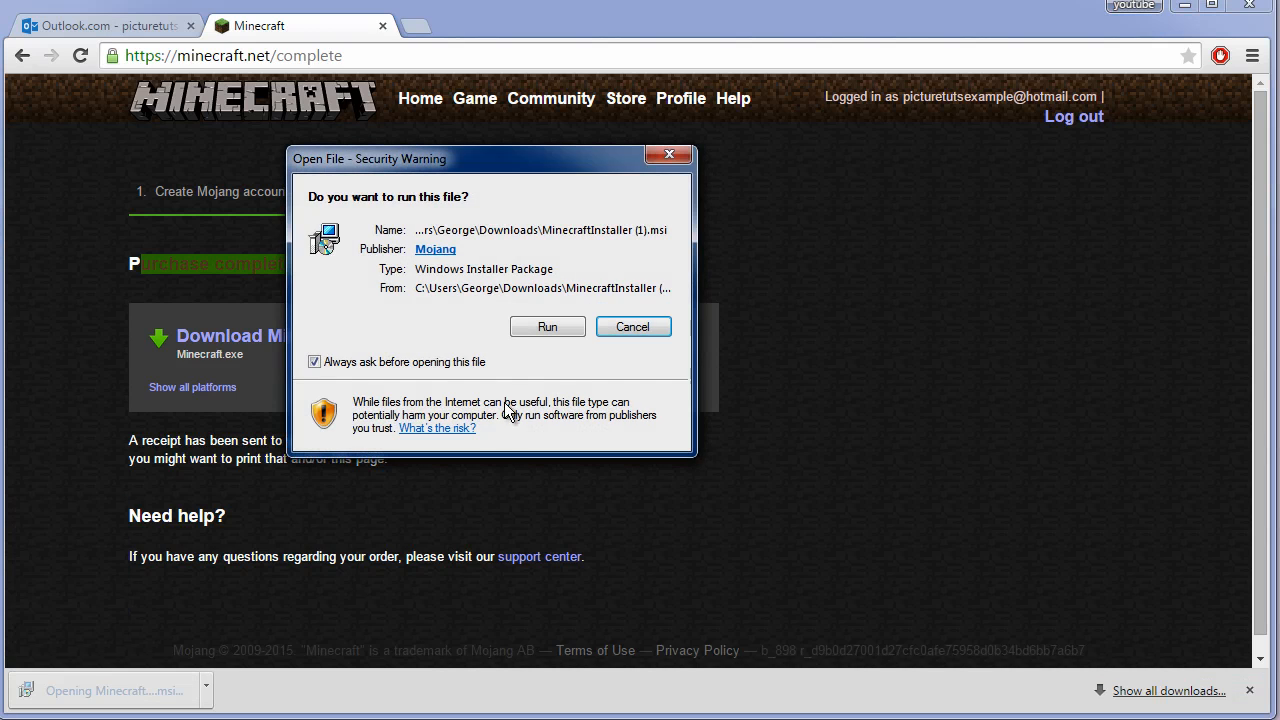
pyautogui.click(547, 326)
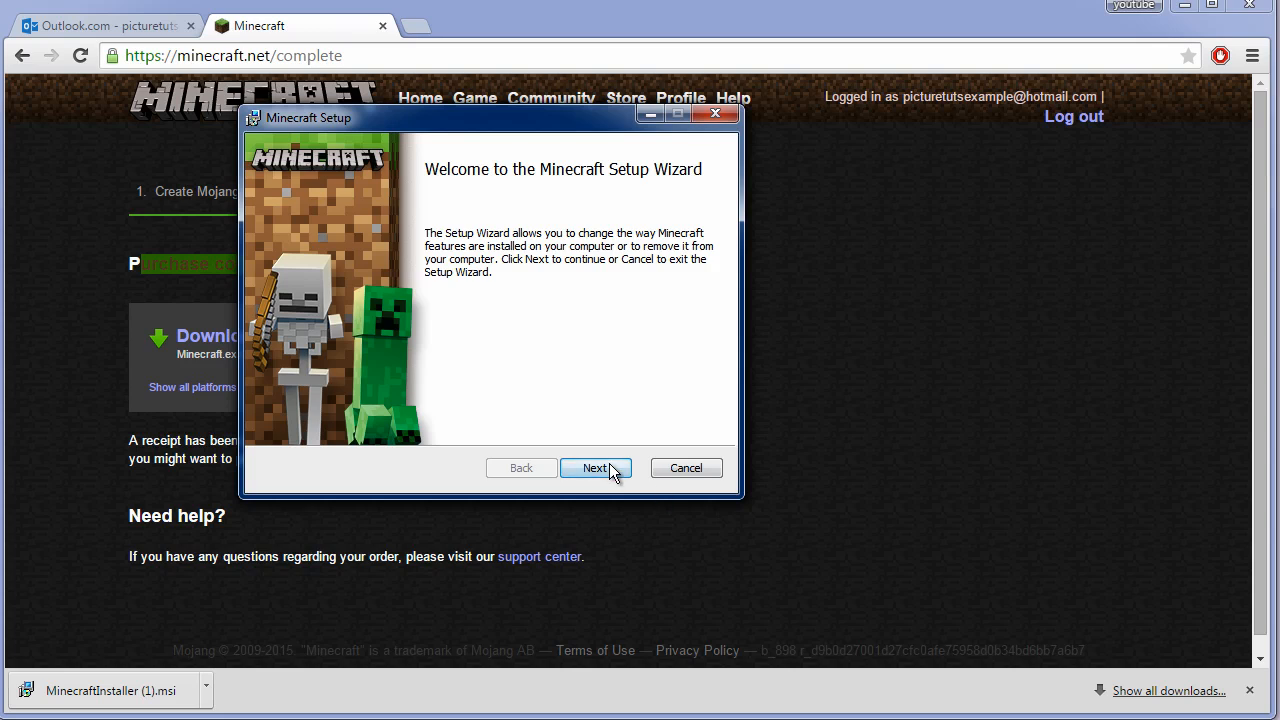
# Step: Install Minecraft to the default folder through the setup wizard
pyautogui.click(595, 467)
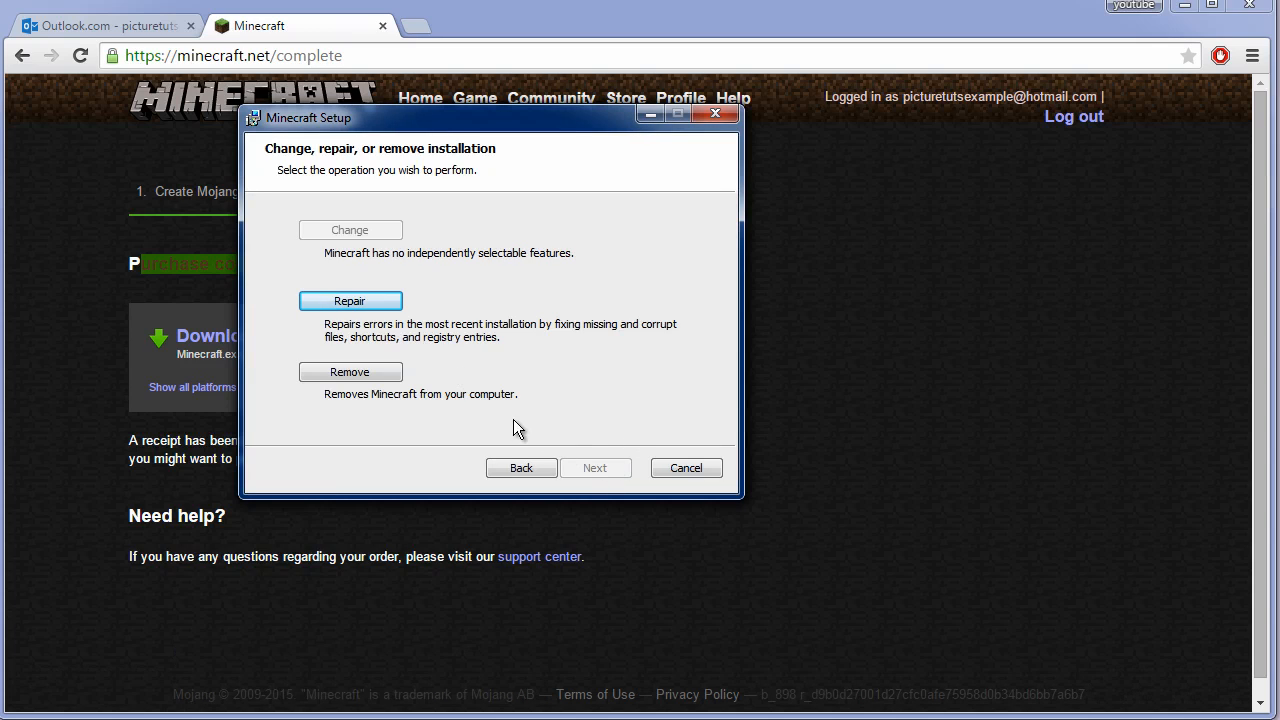
pyautogui.moveTo(475, 391)
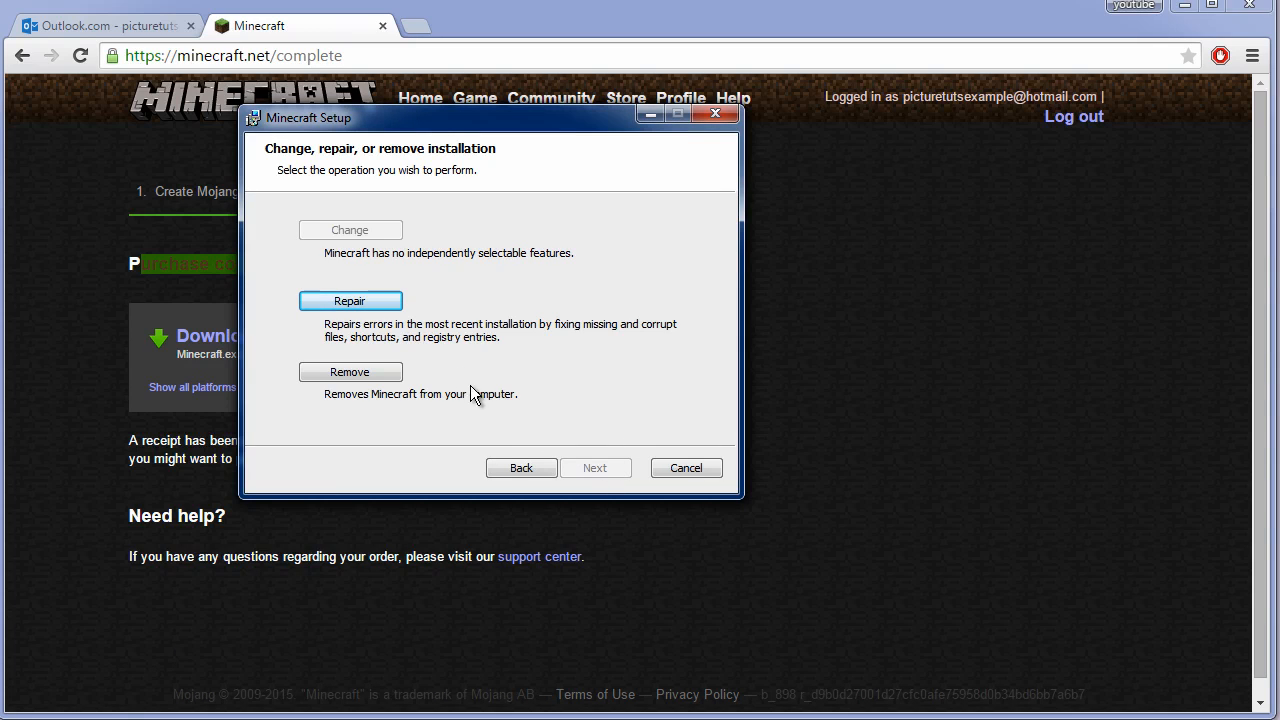
pyautogui.moveTo(477, 367)
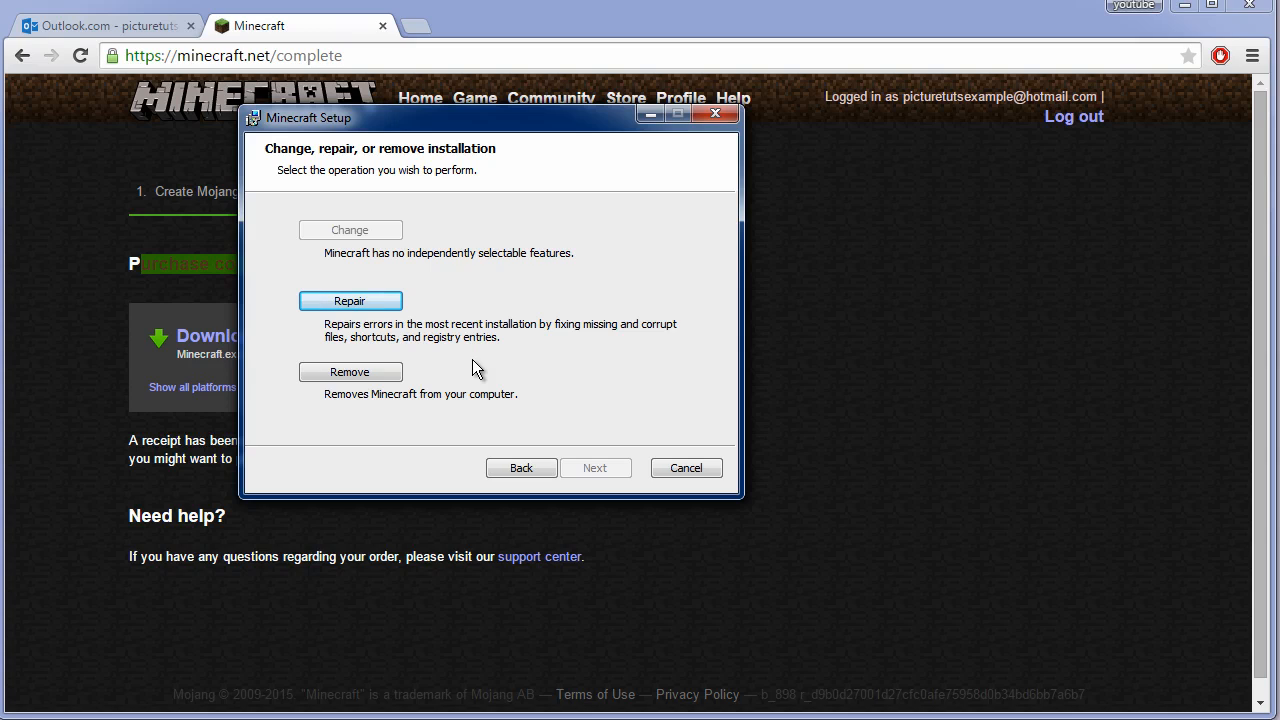
pyautogui.moveTo(457, 393)
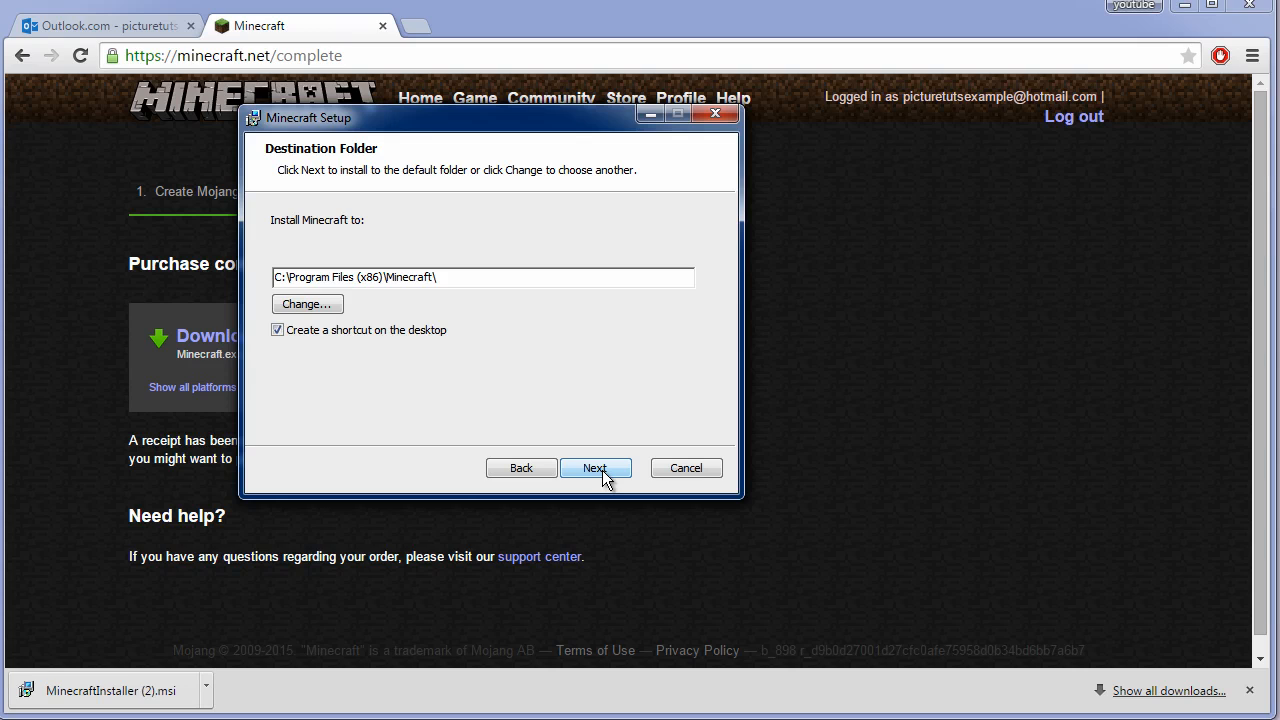
pyautogui.click(595, 467)
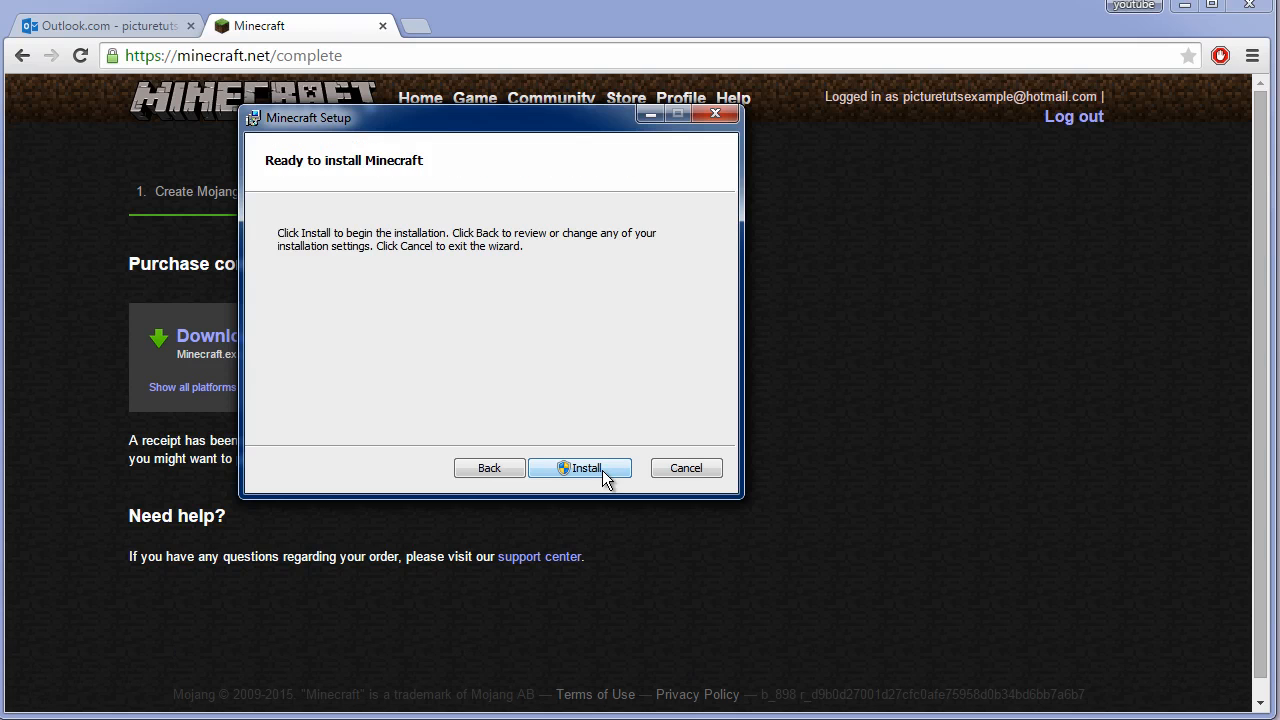
pyautogui.click(580, 467)
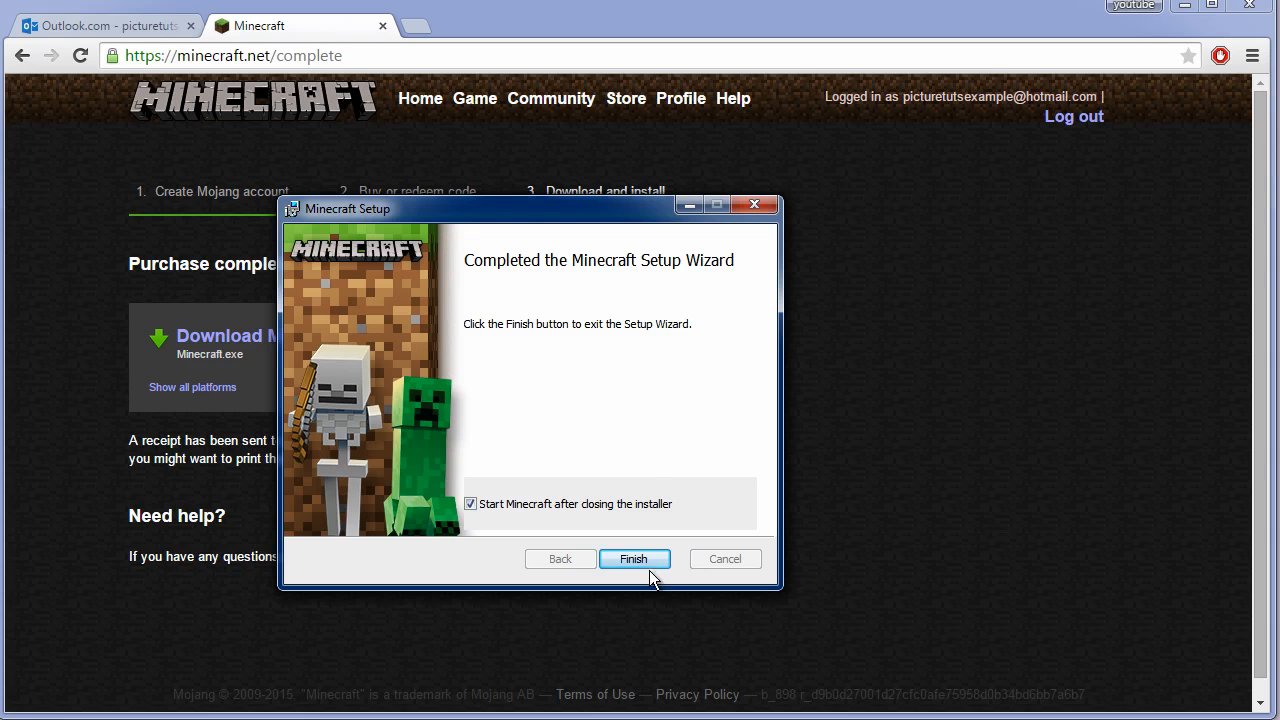
# Step: Finish setup, log in to the launcher, and play Minecraft 1.8.4
pyautogui.click(634, 558)
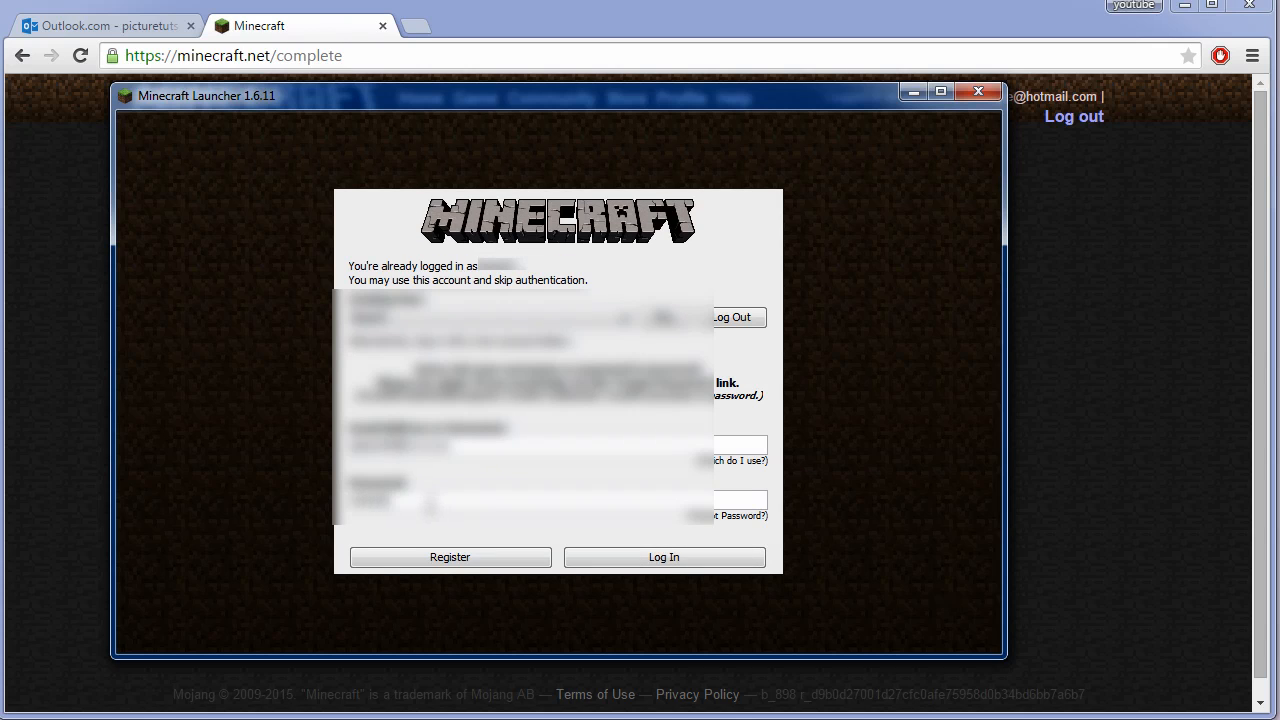
pyautogui.click(664, 557)
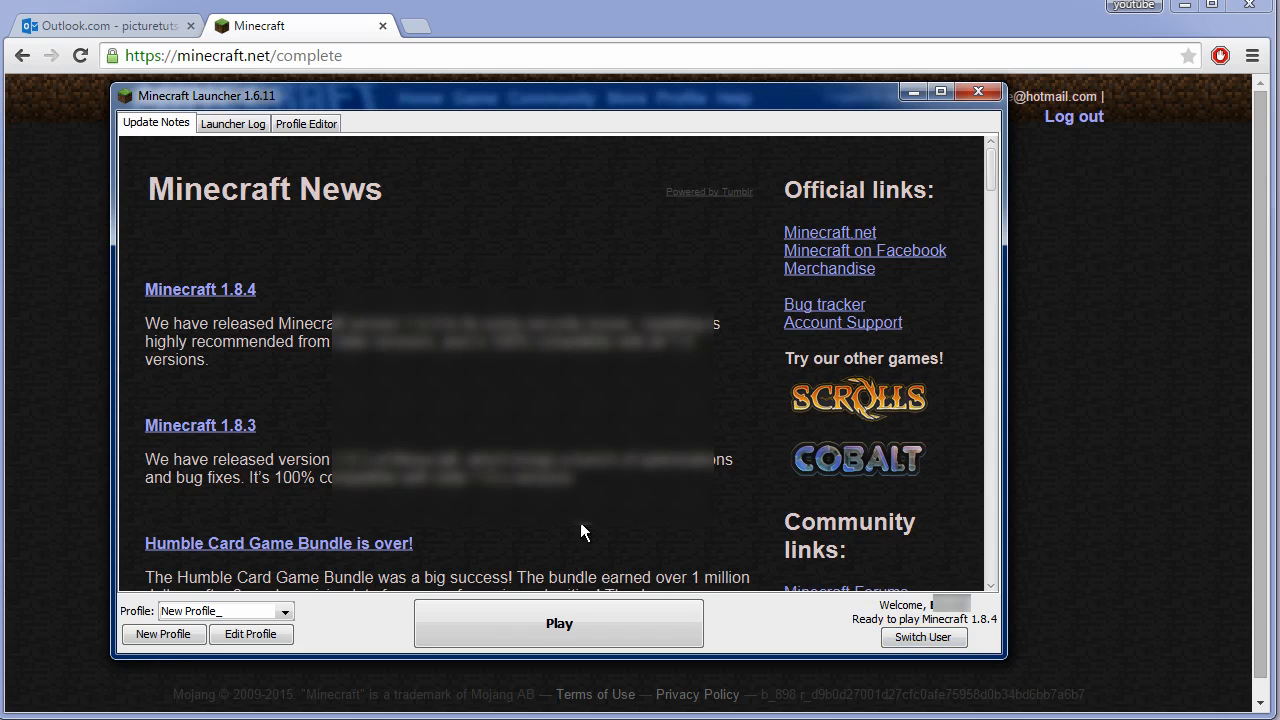
pyautogui.click(558, 623)
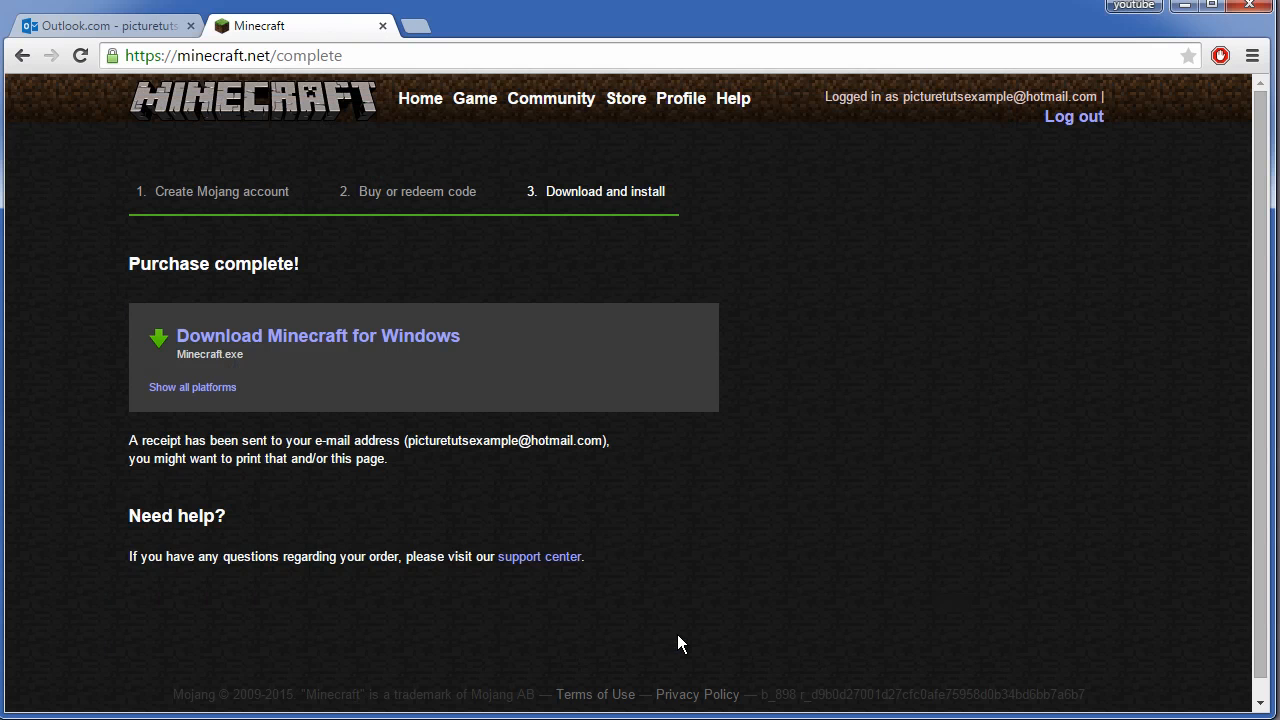
# Step: From Singleplayer, create and load a Survival world named 'New World'
pyautogui.click(318, 335)
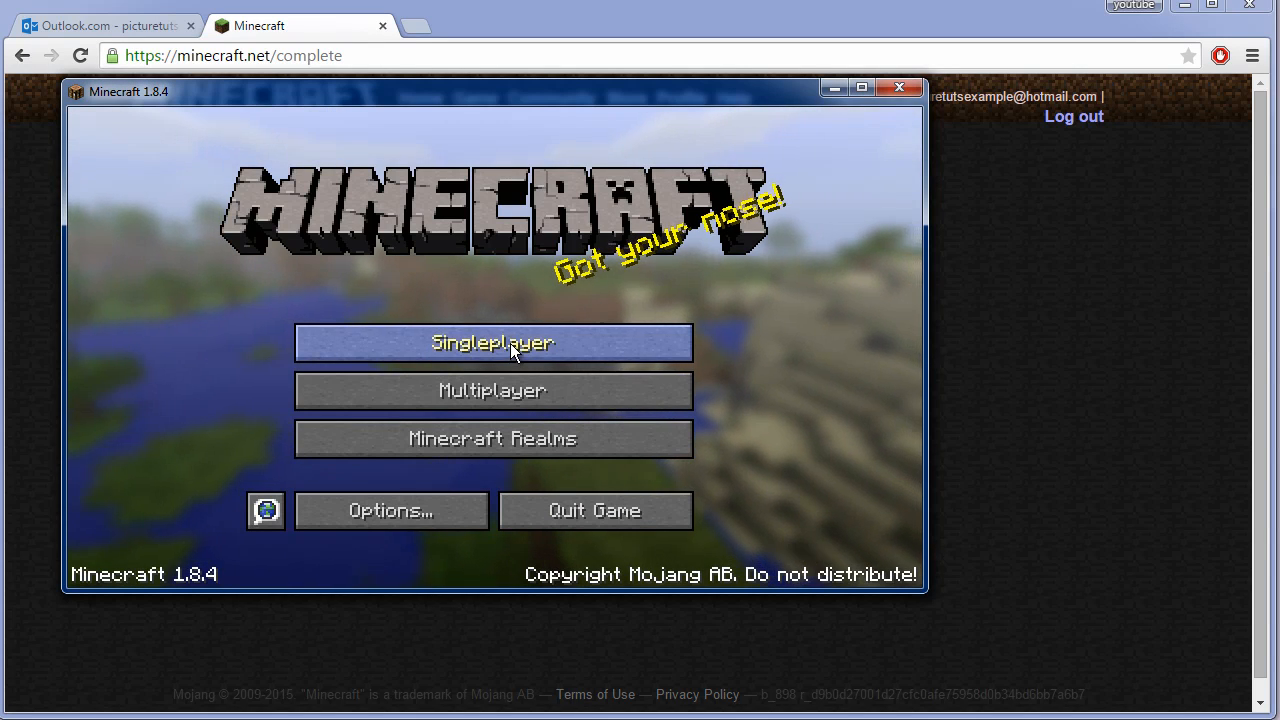
pyautogui.click(492, 342)
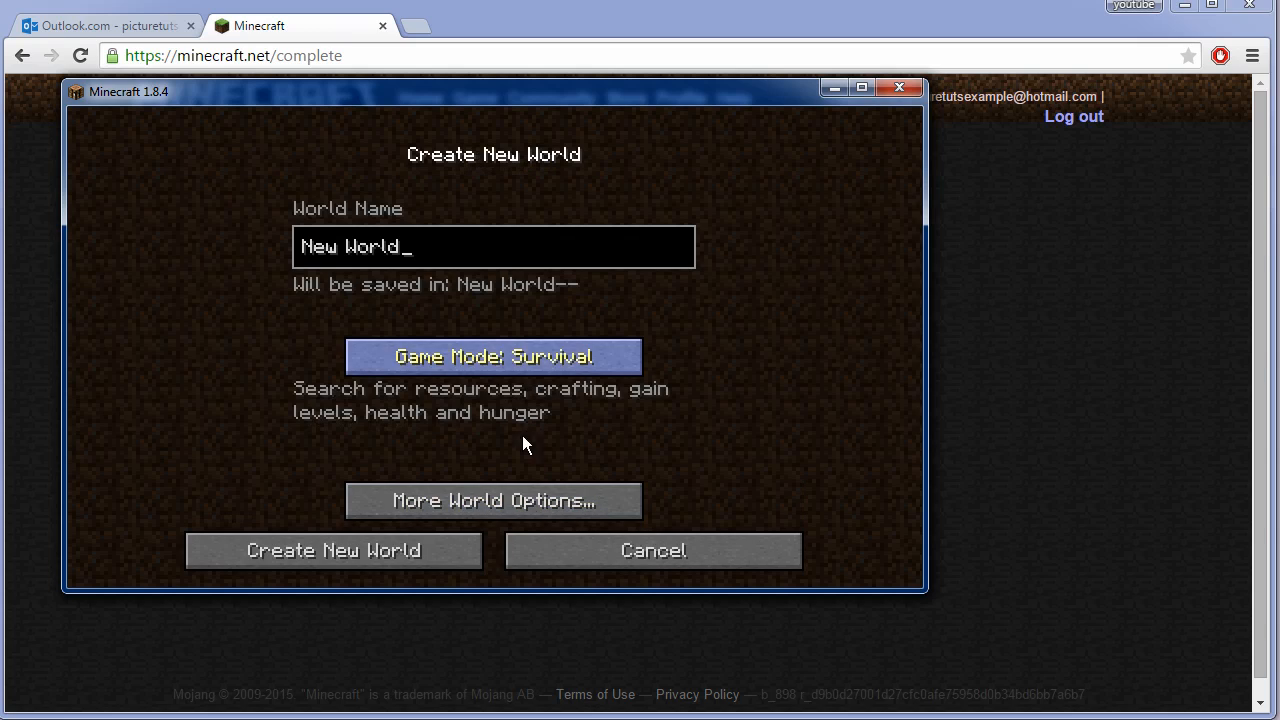
pyautogui.click(333, 550)
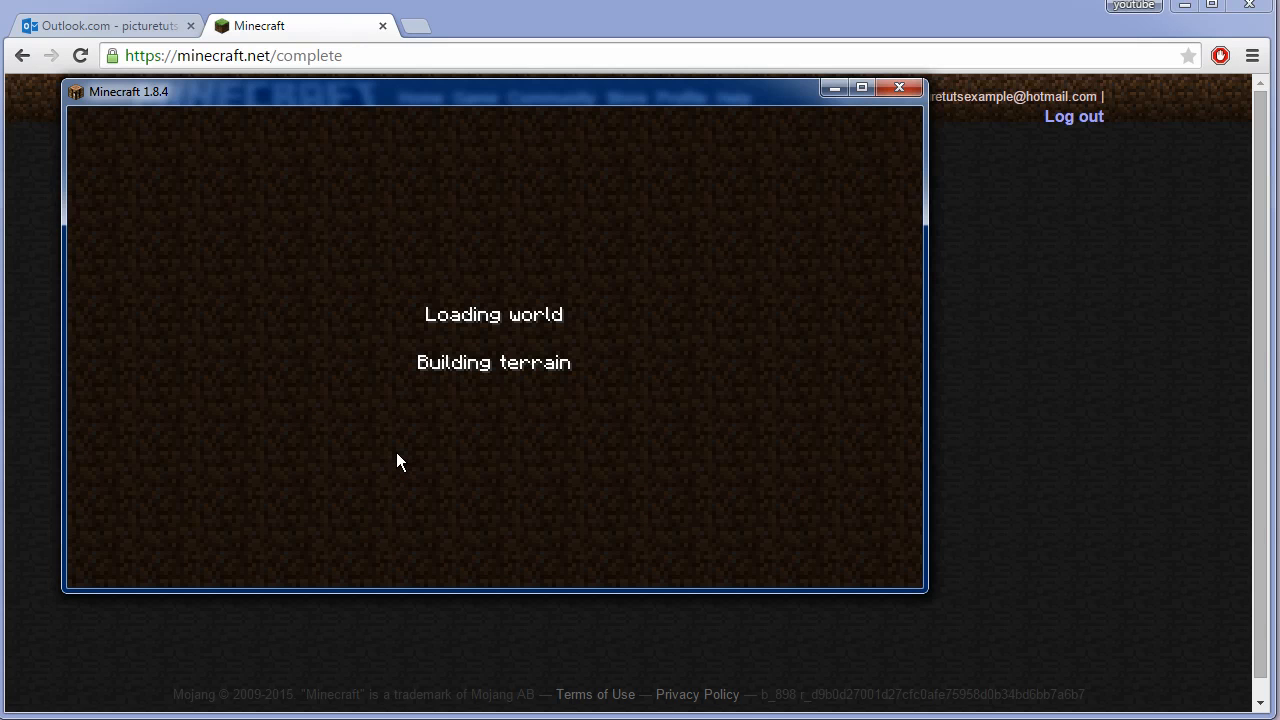
pyautogui.moveTo(568, 310)
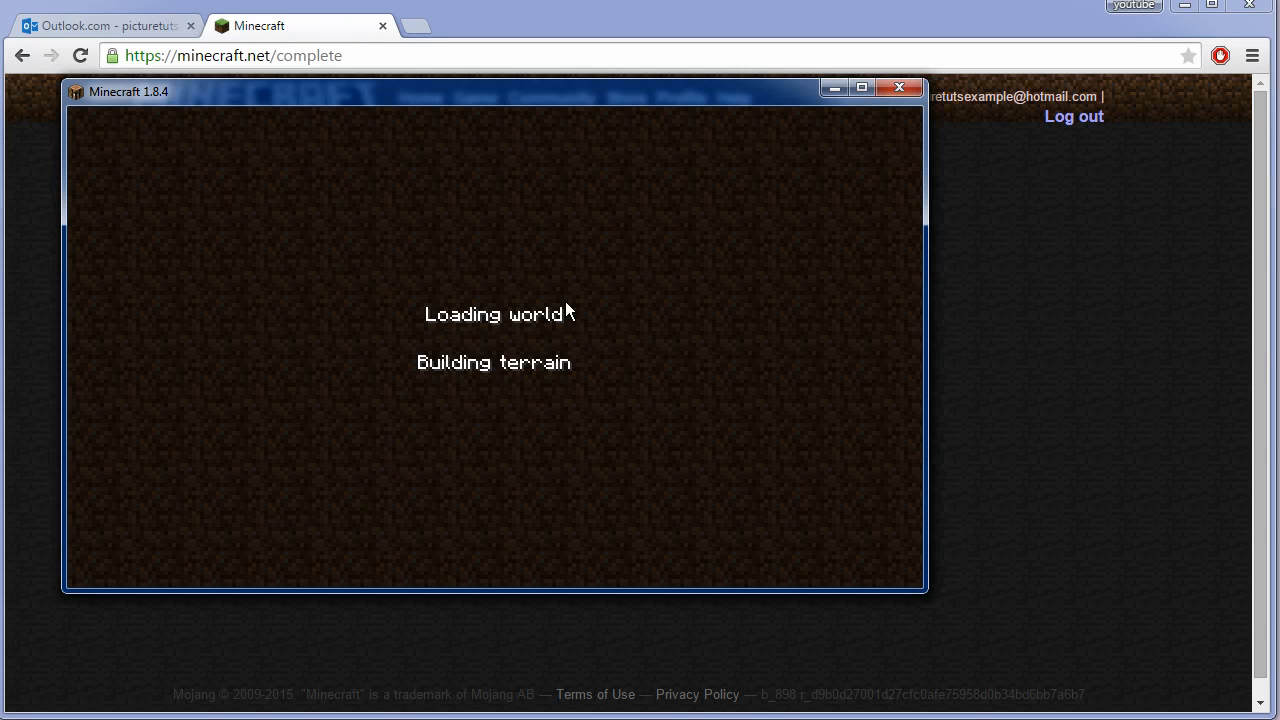
pyautogui.moveTo(473, 398)
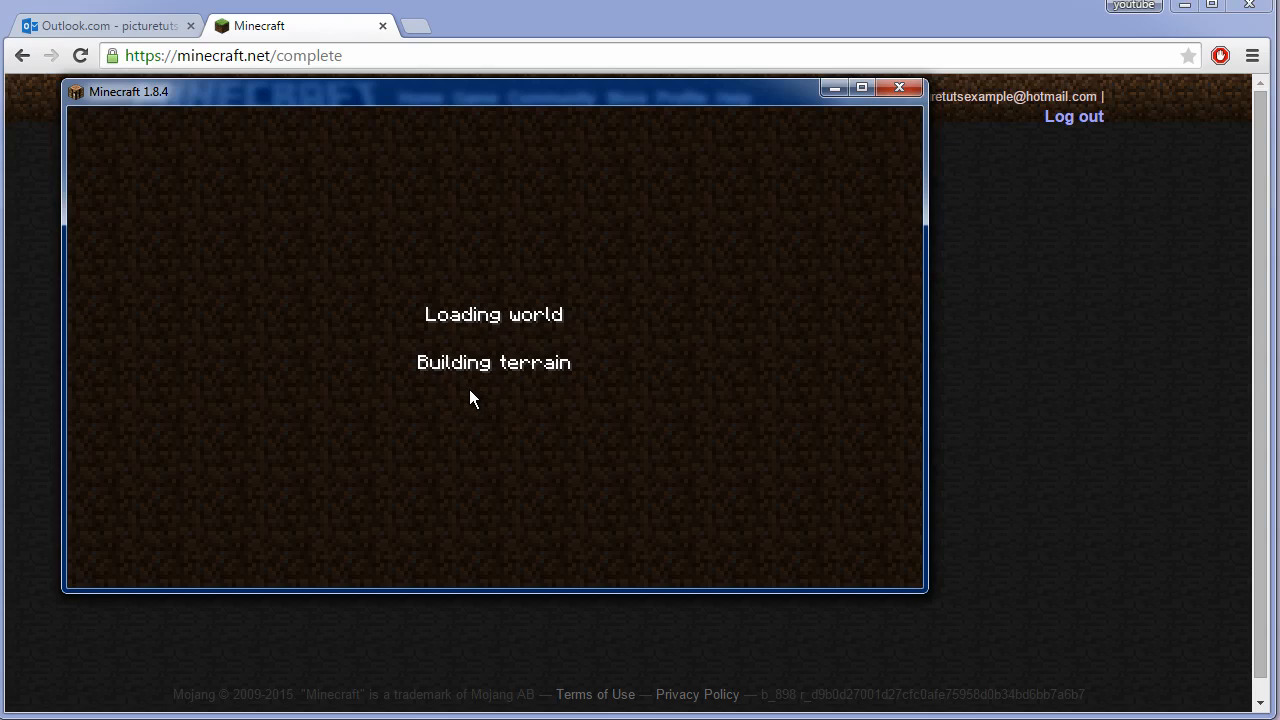